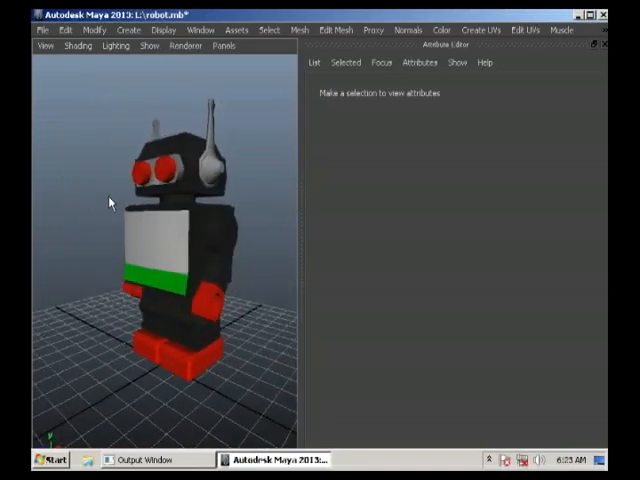
- Export All as DAE_FBX with the file name robot
left_click(176, 170)
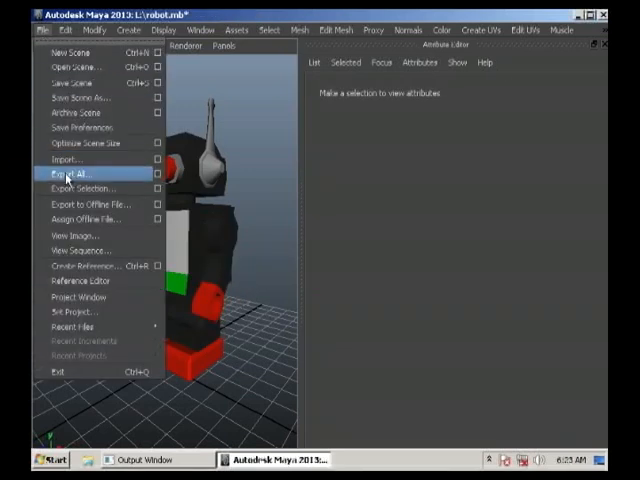
left_click(76, 172)
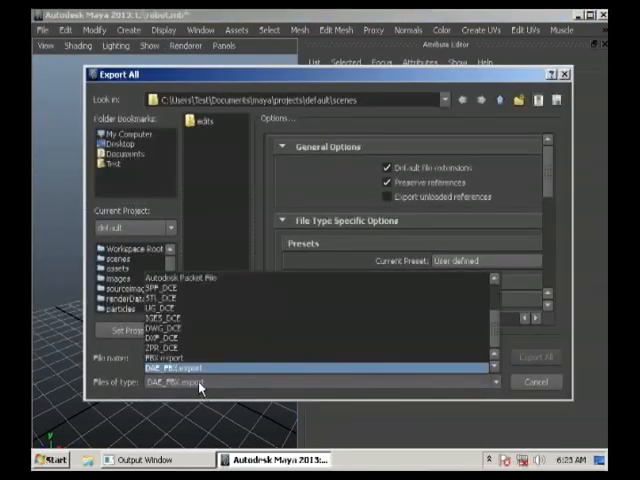
left_click(190, 380)
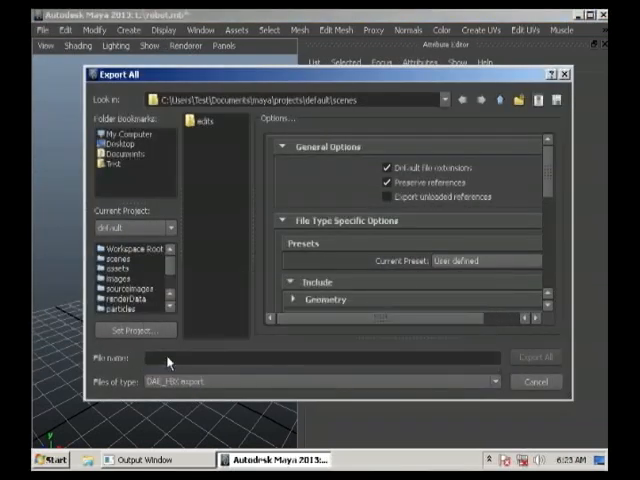
type("robot")
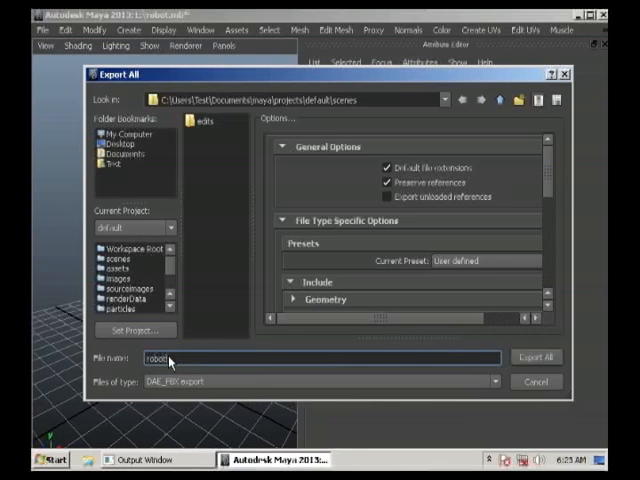
left_click(536, 356)
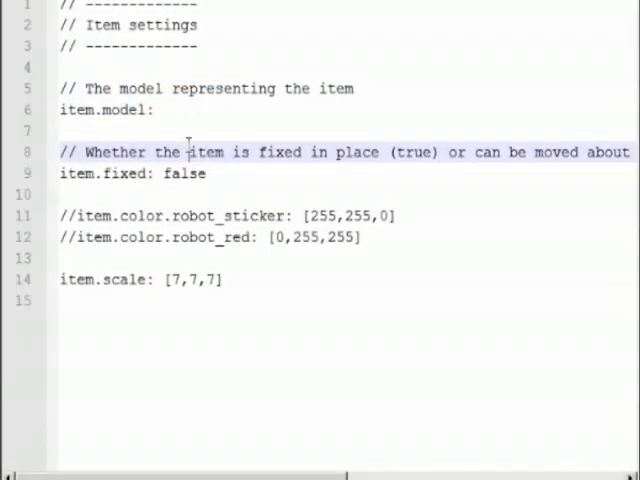
- Set item.model in device.ini to robot.dae
left_click(160, 110)
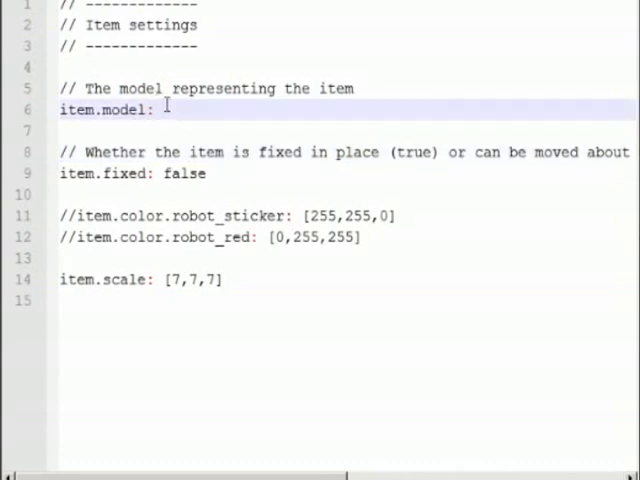
type("robot.da")
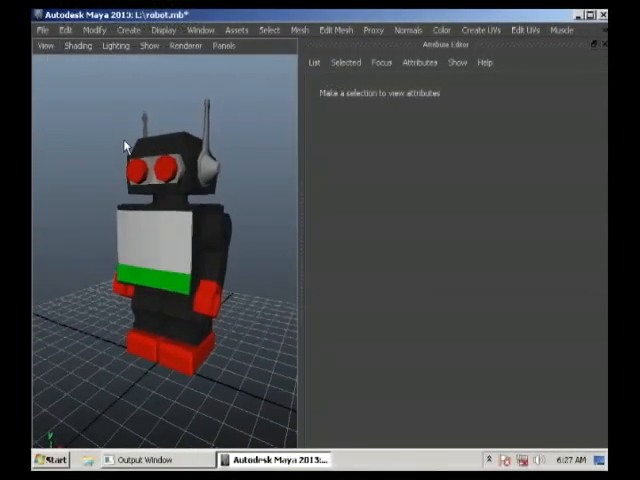
left_click(156, 288)
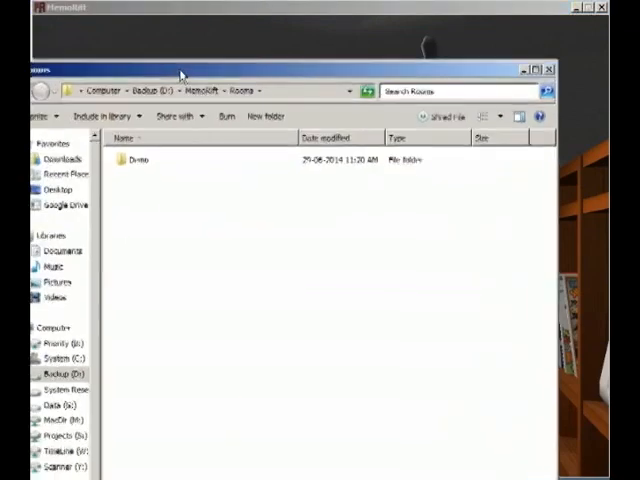
- Navigate Demo > Devices > Robot and pick the robot sticker PNG
double_click(136, 160)
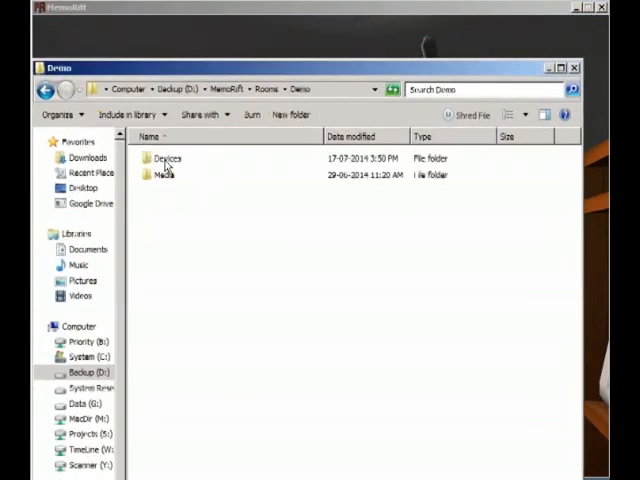
double_click(168, 156)
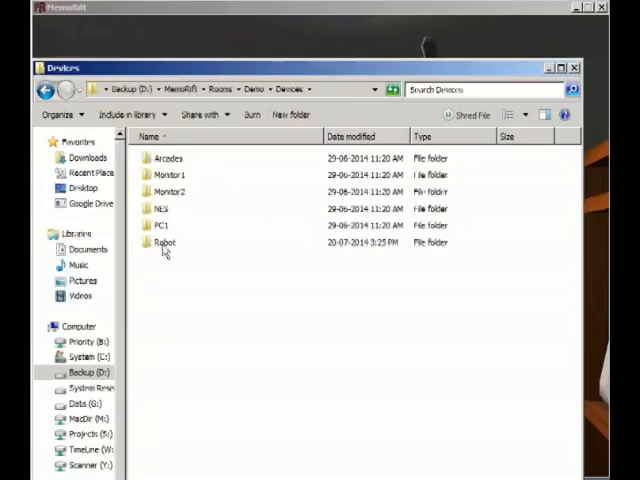
double_click(164, 242)
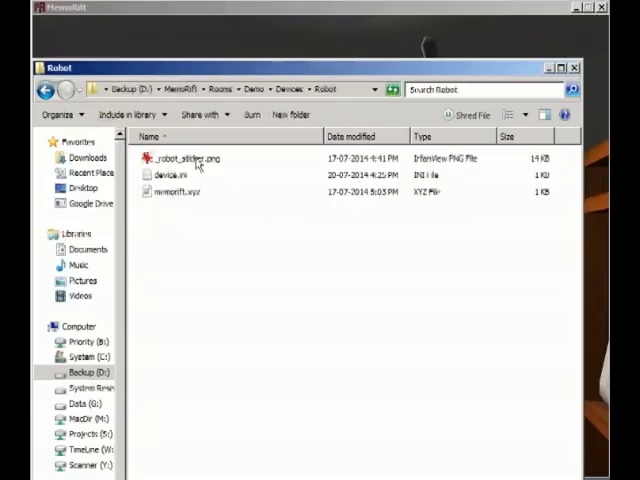
left_click(184, 158)
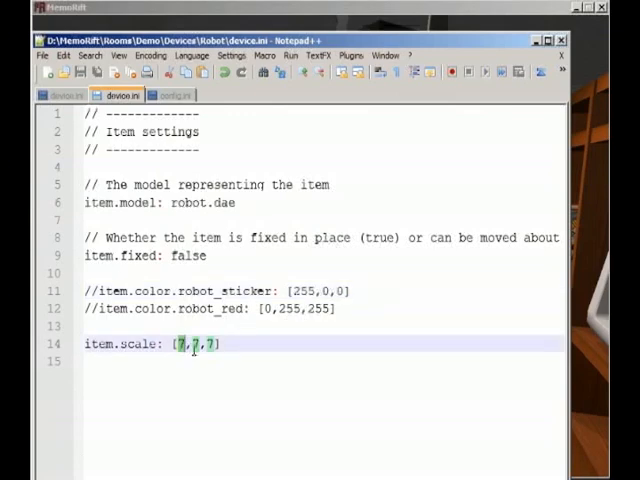
- Change item.scale from [7,7,7] to [20,20,20]
type("1,1,1")
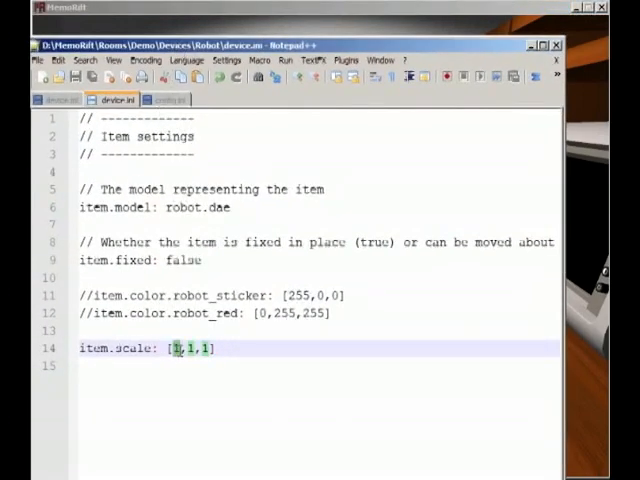
type("20,2,")
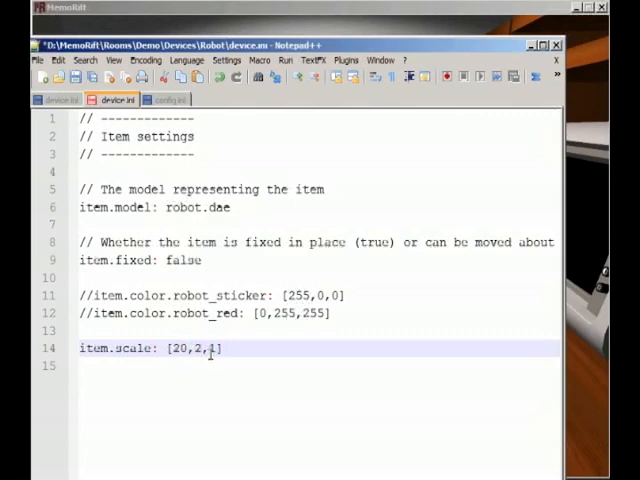
type("20,20,20")
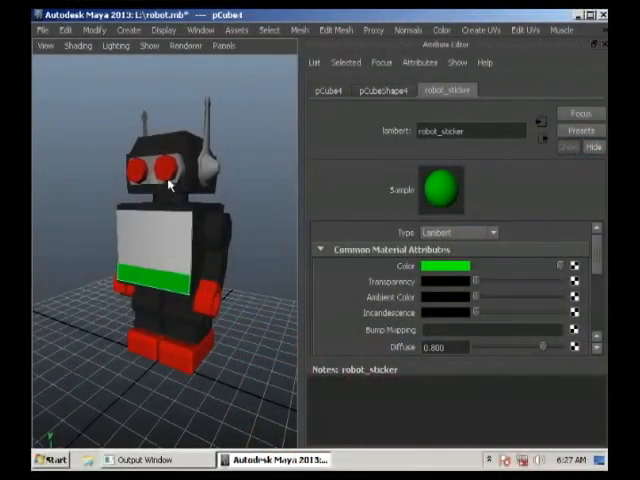
- Select the green chest sticker to show the robot_sticker Lambert material
left_click(204, 304)
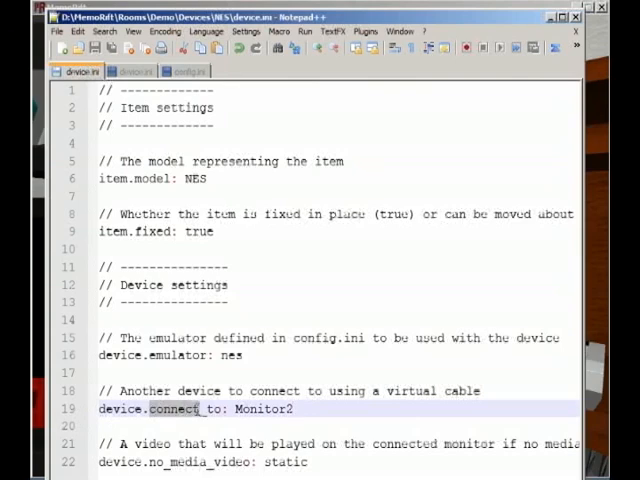
- Replace Monitor2 with Robot on the device.connect_to line
double_click(180, 408)
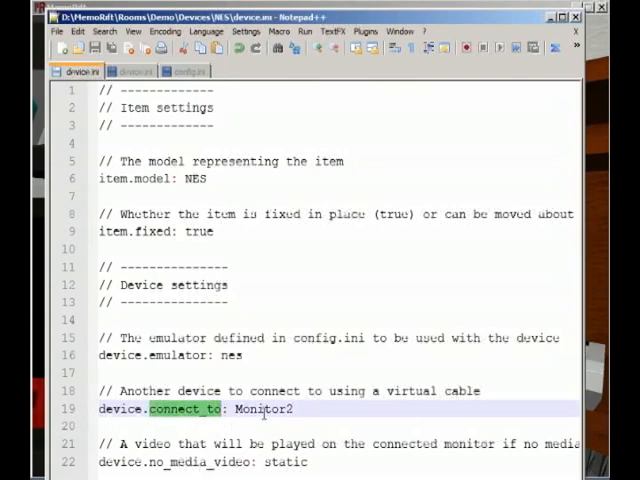
type("Robot")
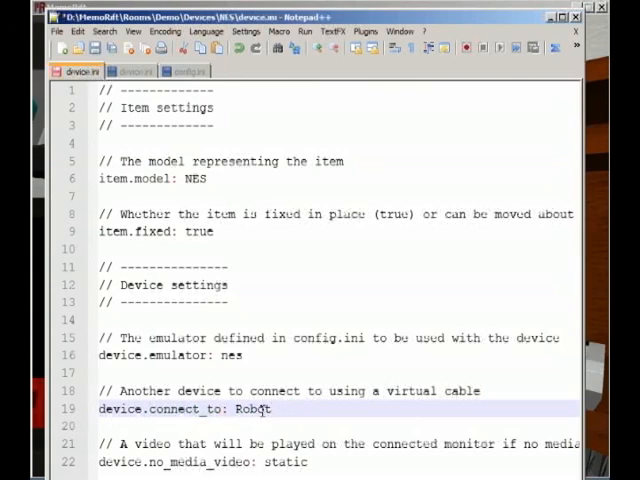